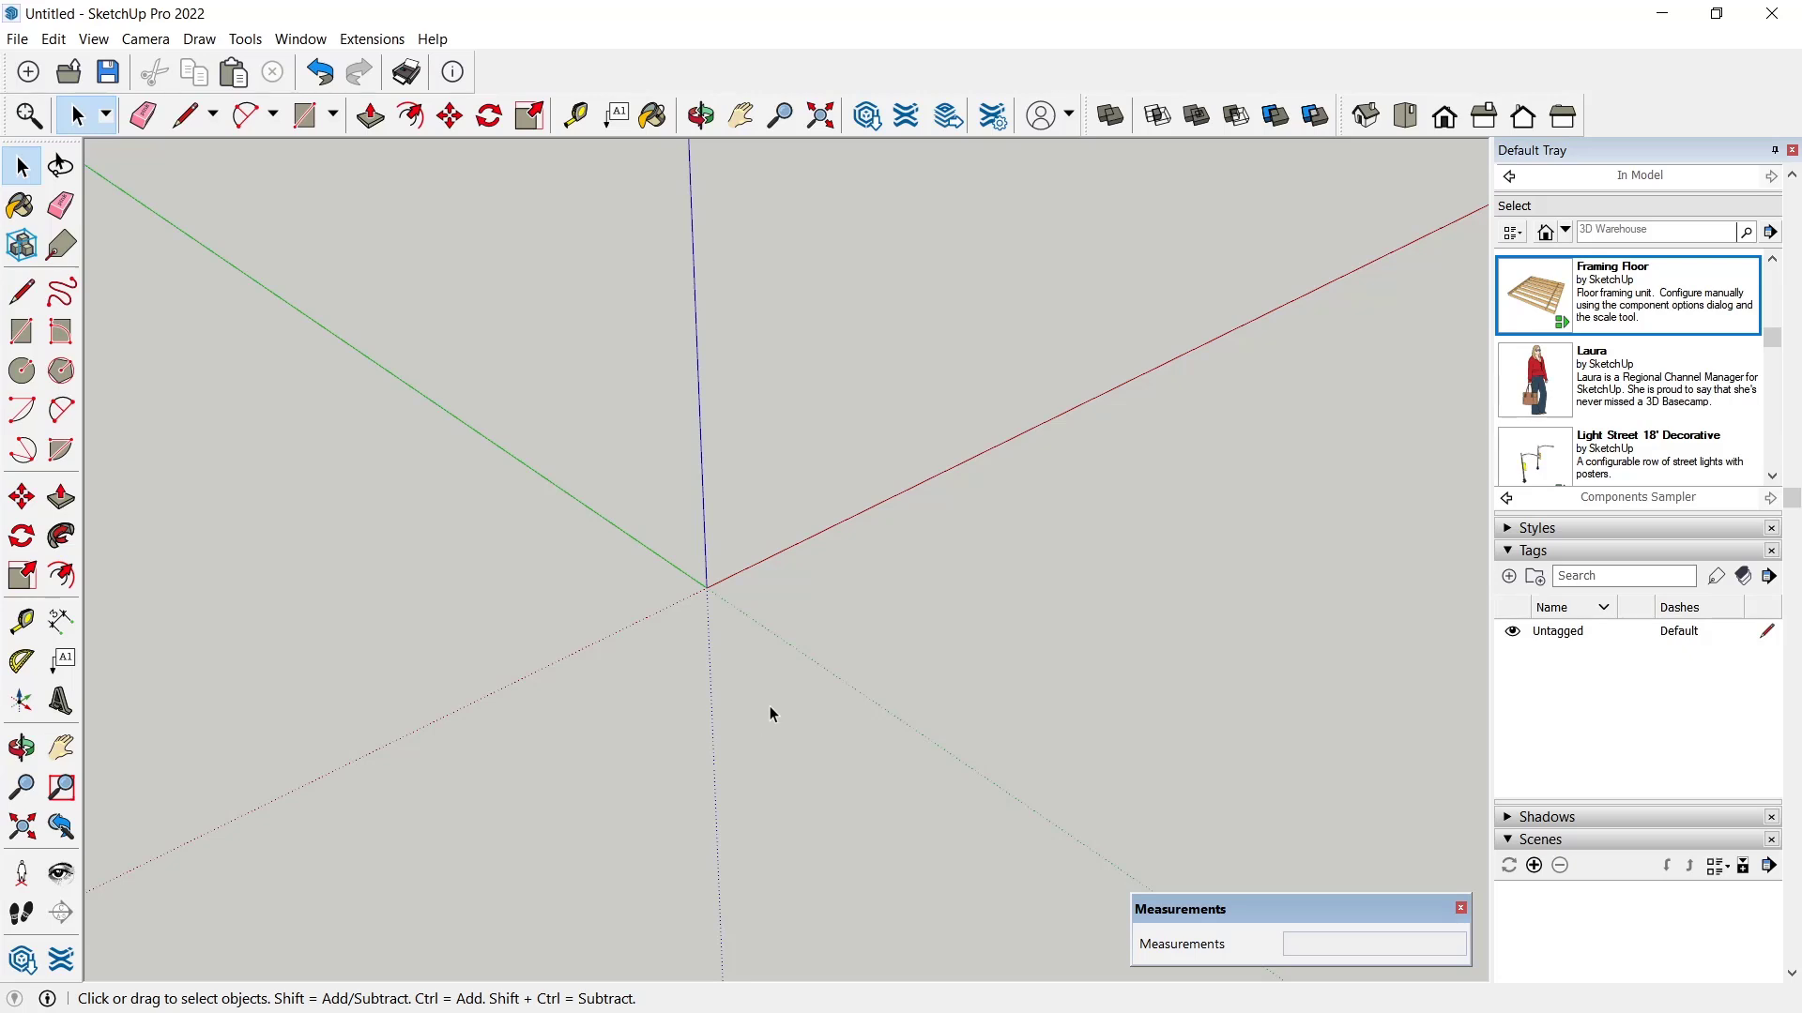
mouse_move(135, 353)
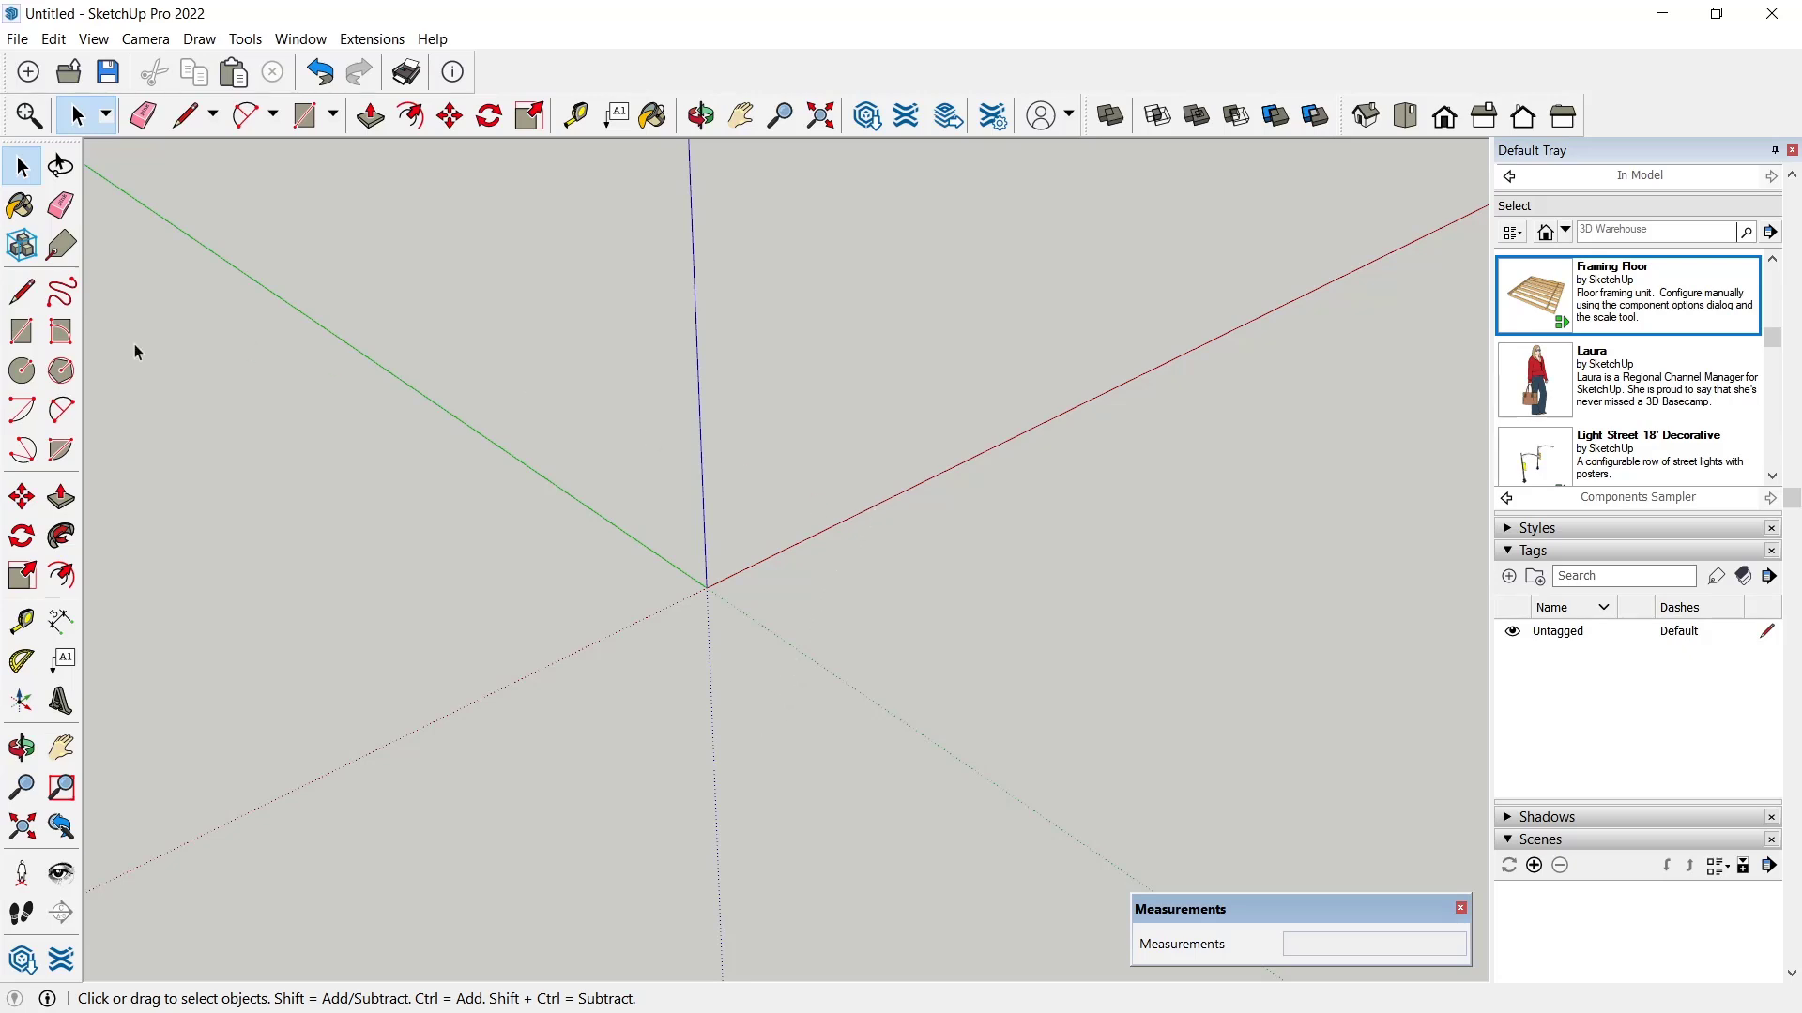
- Pick the drawing tool from the toolbar to start modelling the box and cylinder
left_click(304, 114)
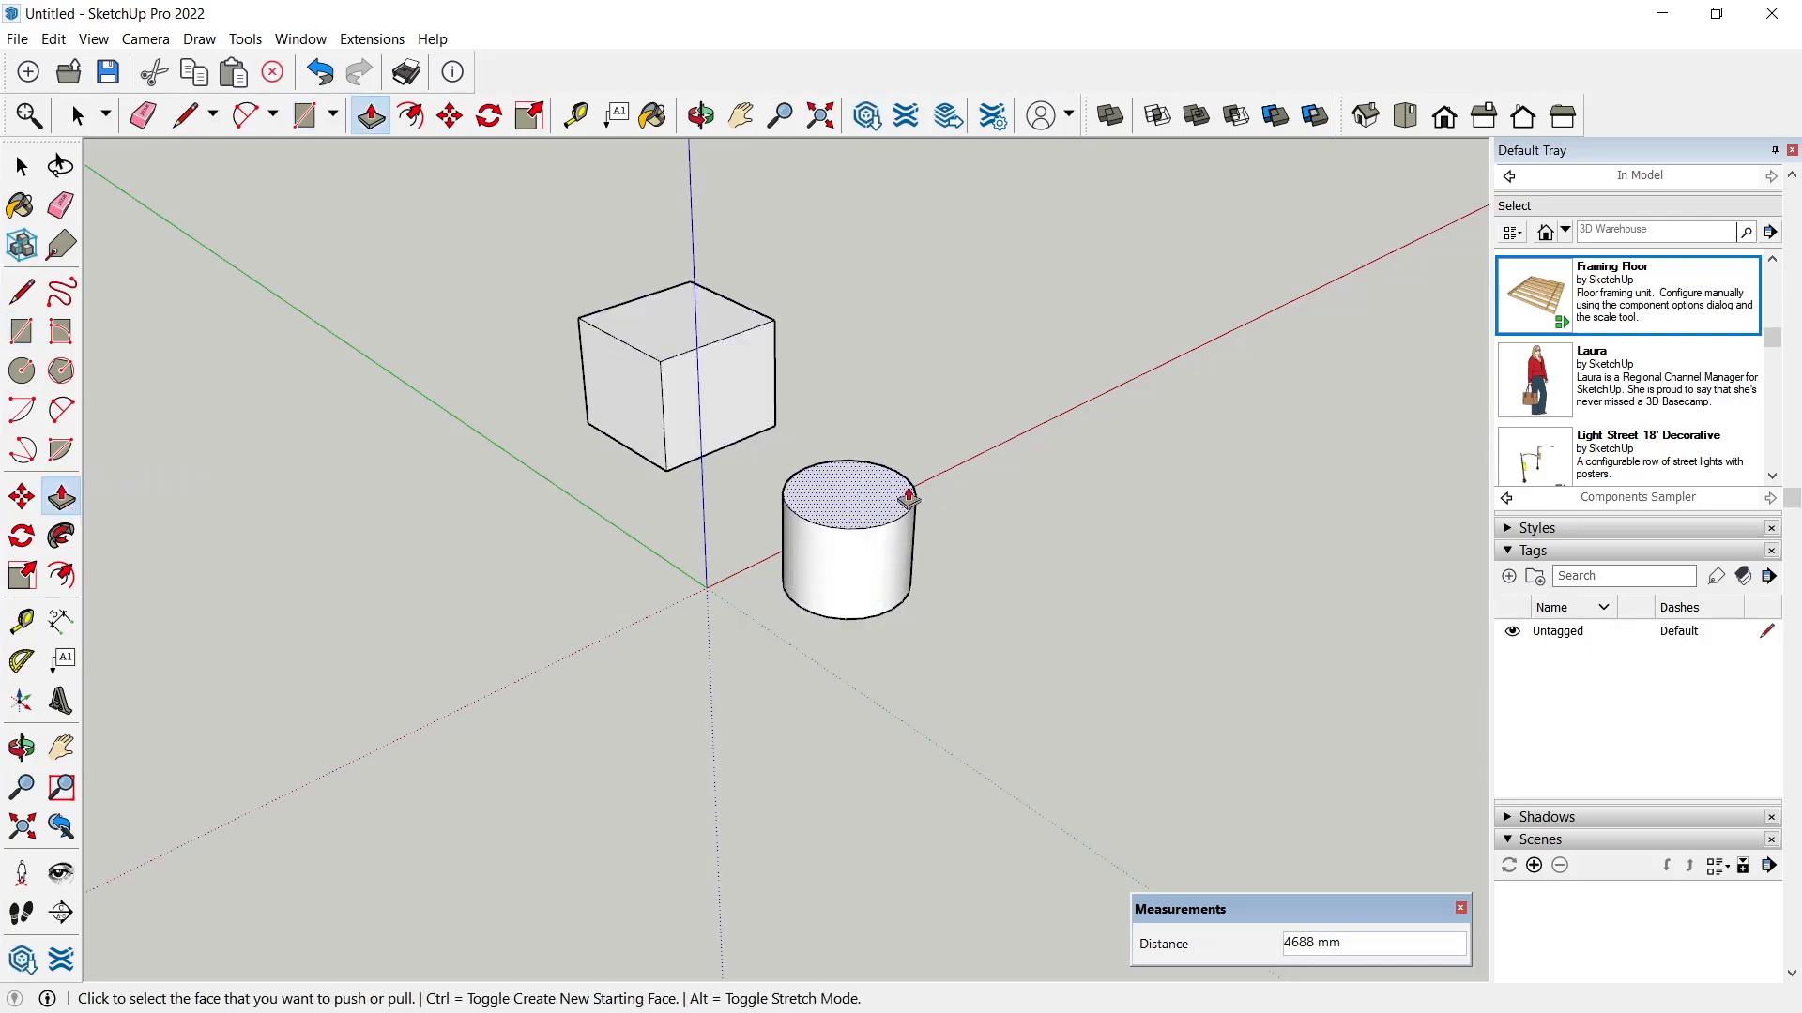
- Make the box a group, then make the cylinder its own group via the context menu
right_click(644, 379)
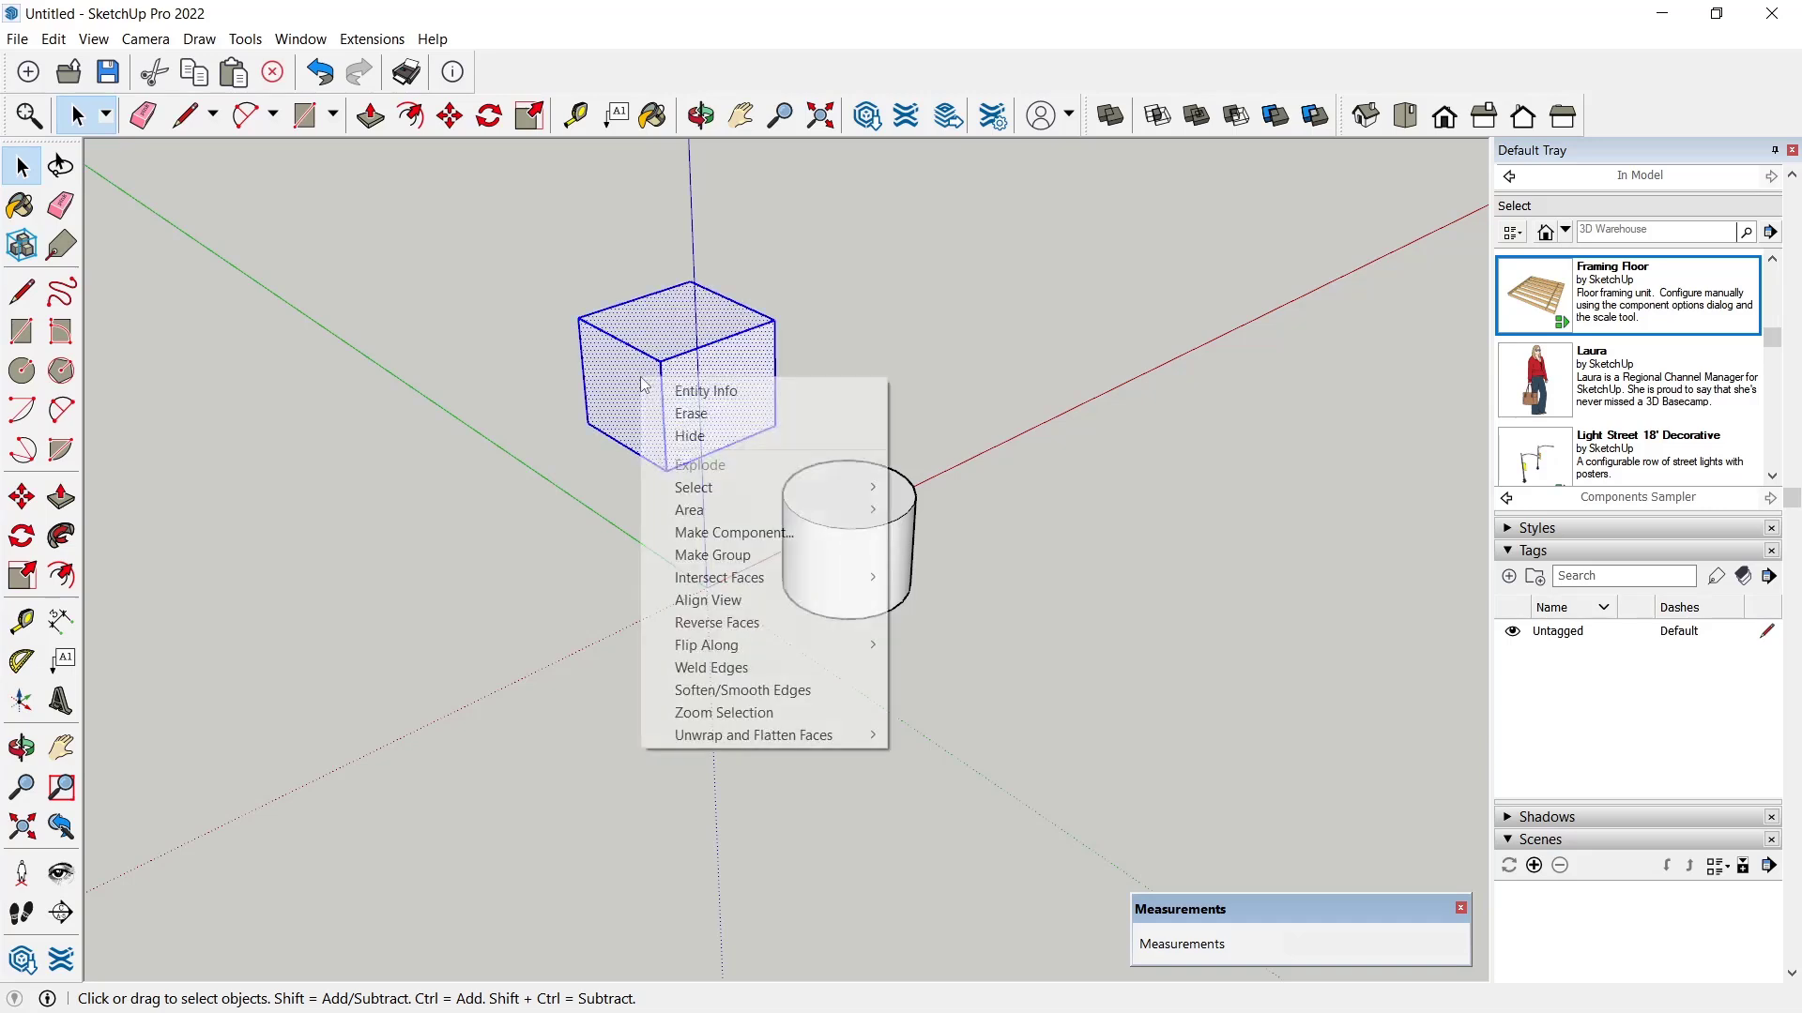
left_click(1109, 565)
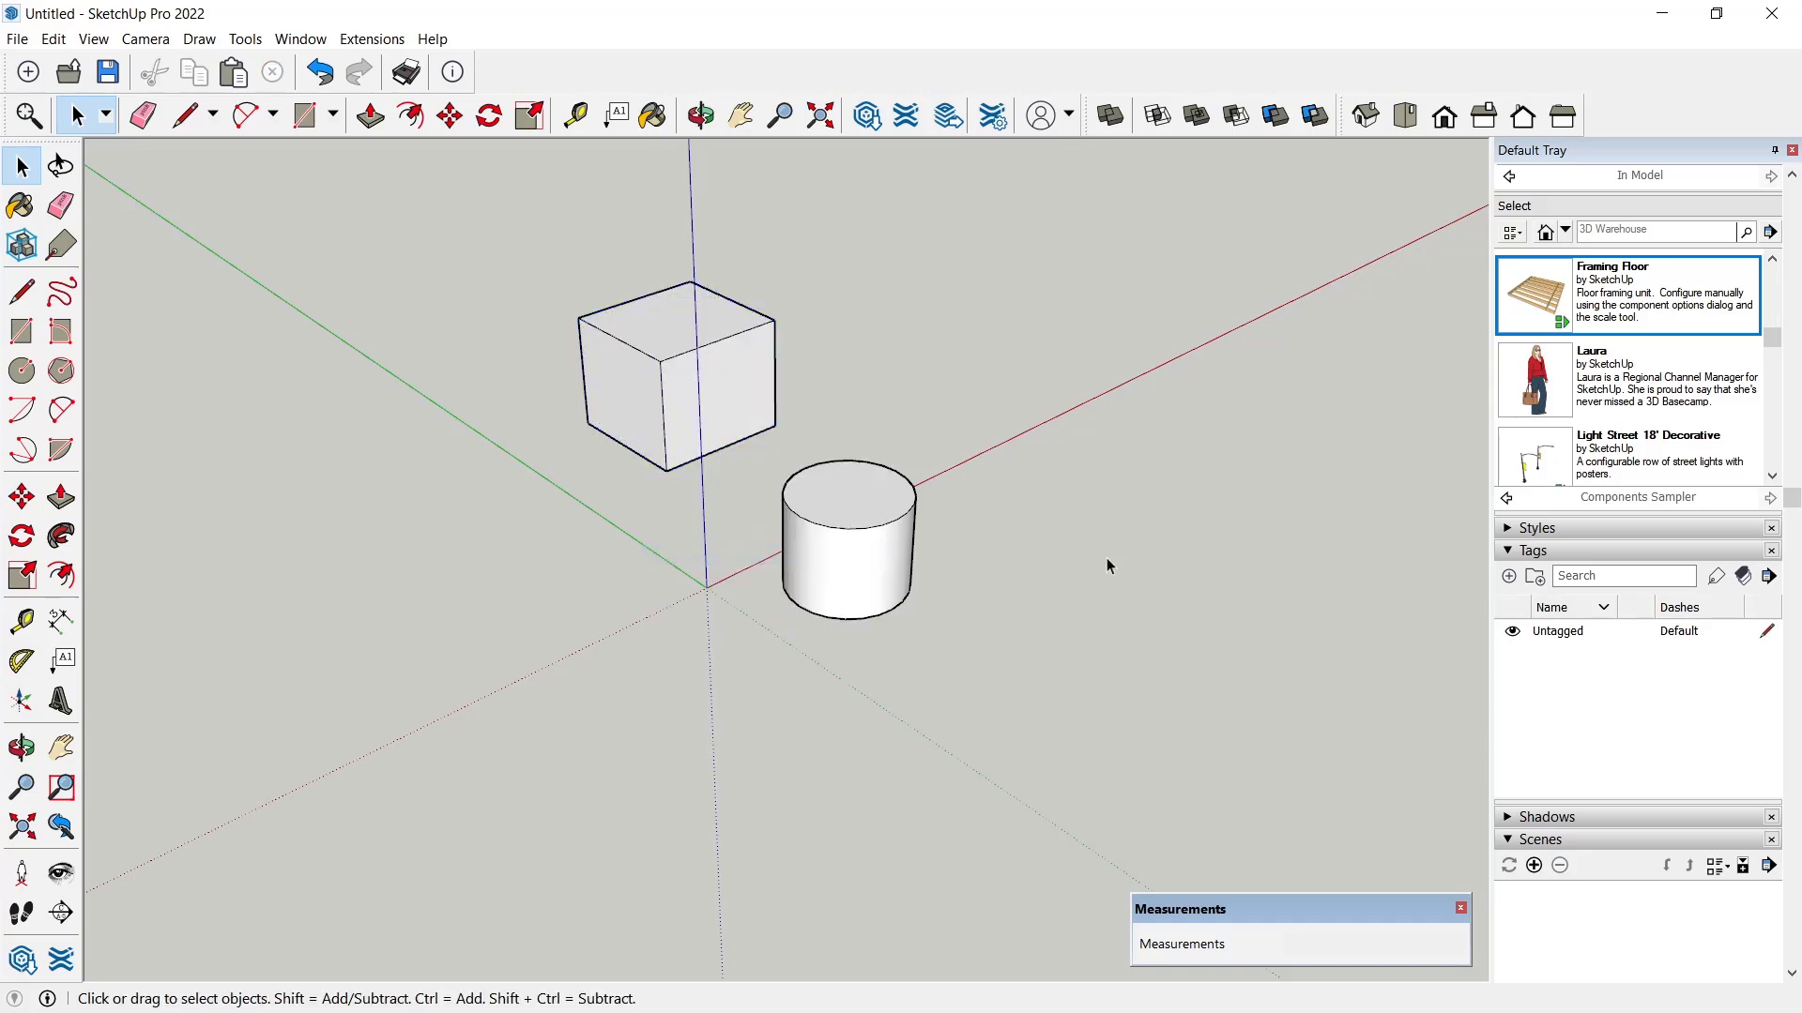
right_click(846, 563)
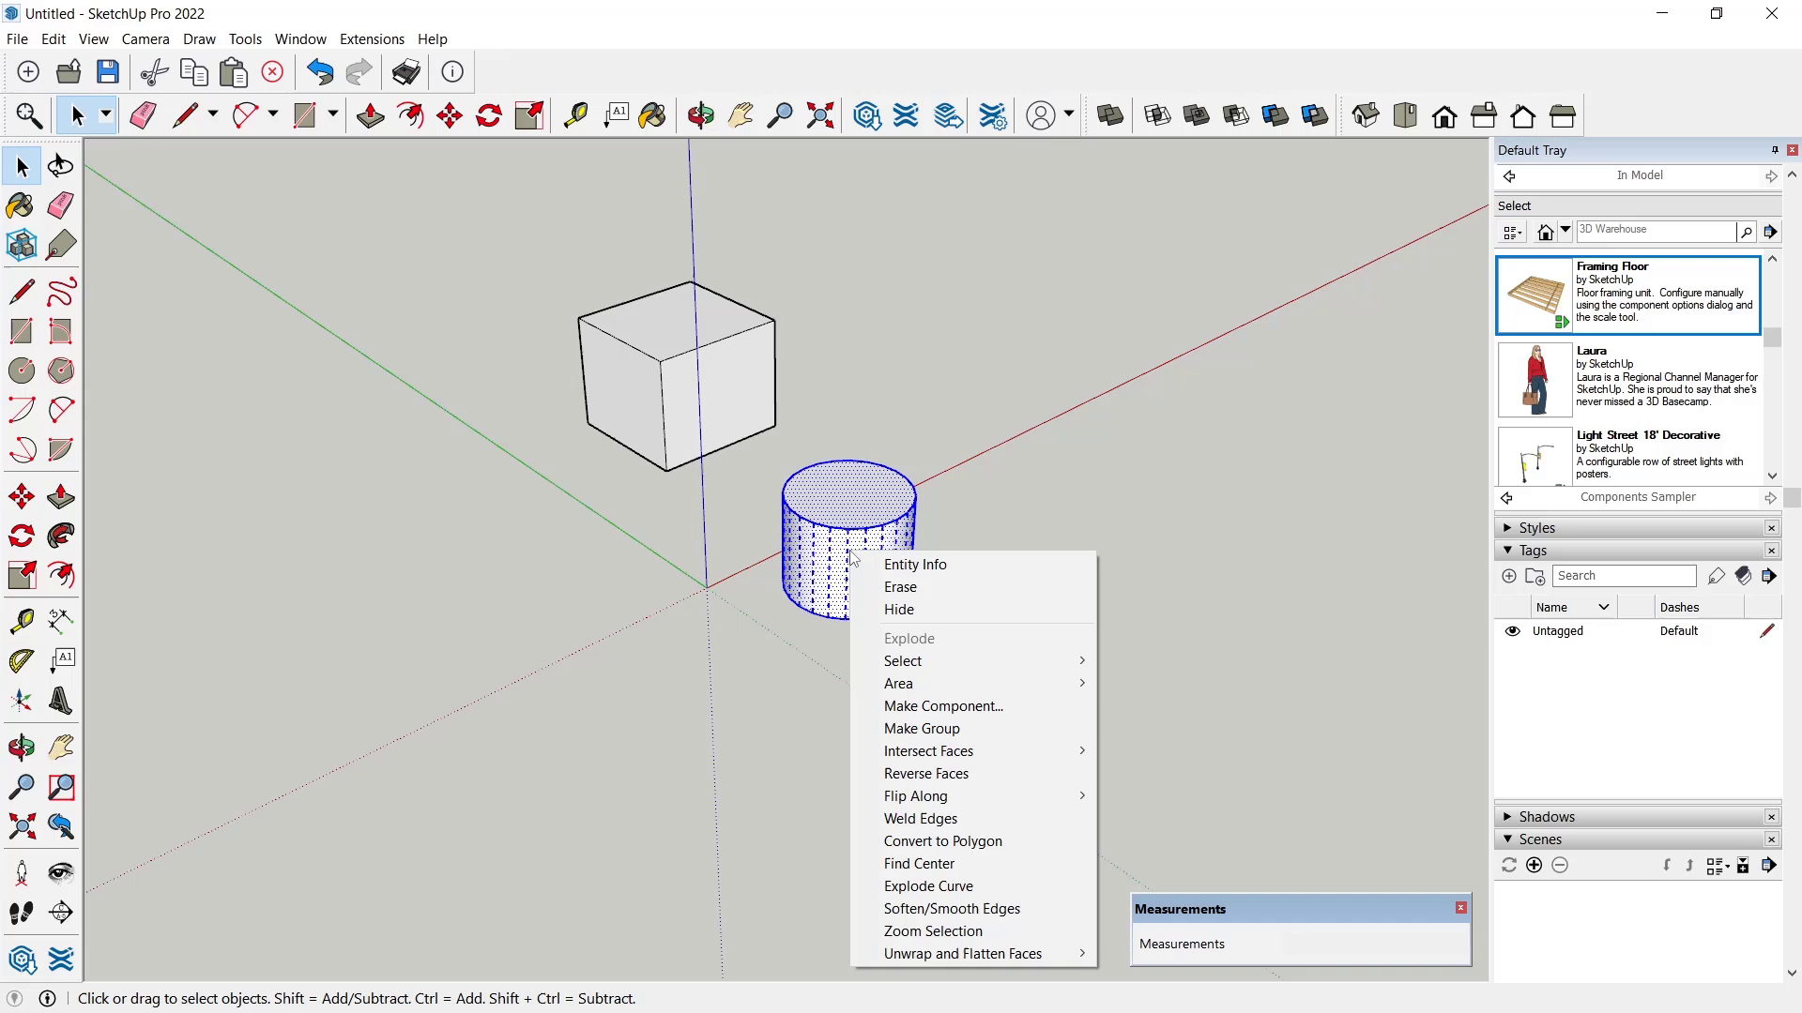
left_click(1126, 503)
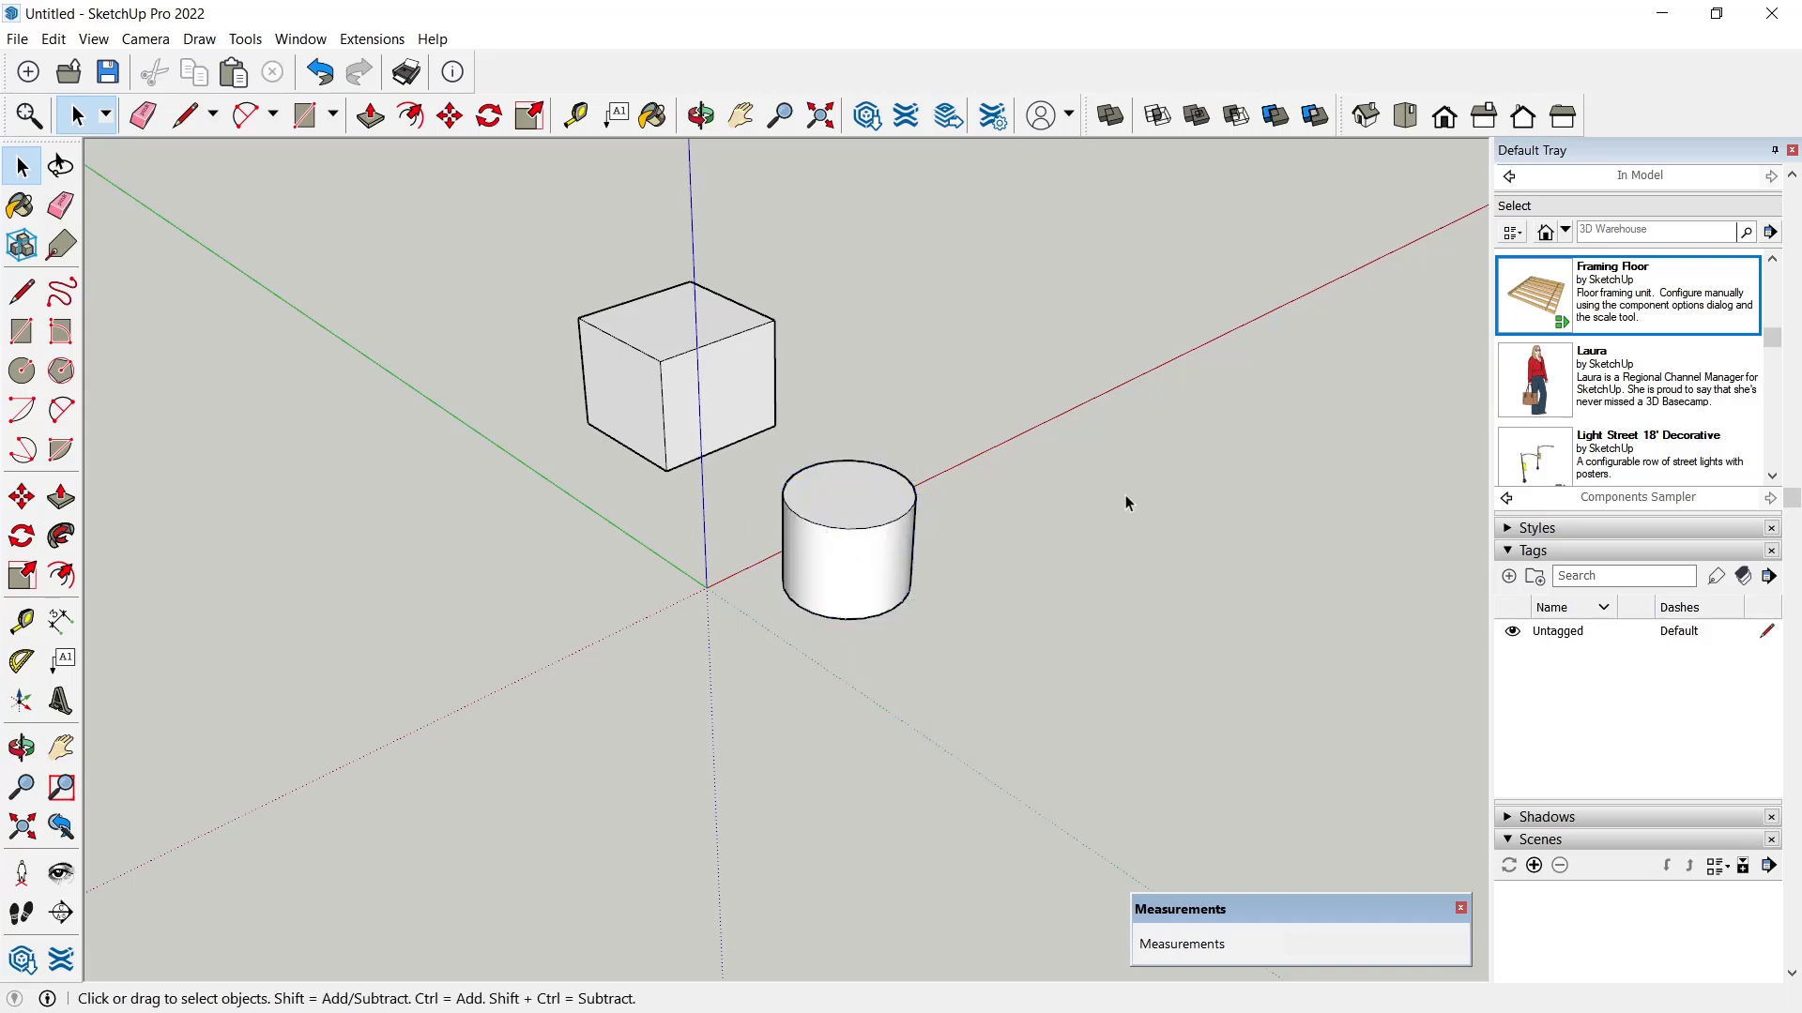
- Select the box group and cut it to the clipboard with the toolbar Cut command
left_click(672, 379)
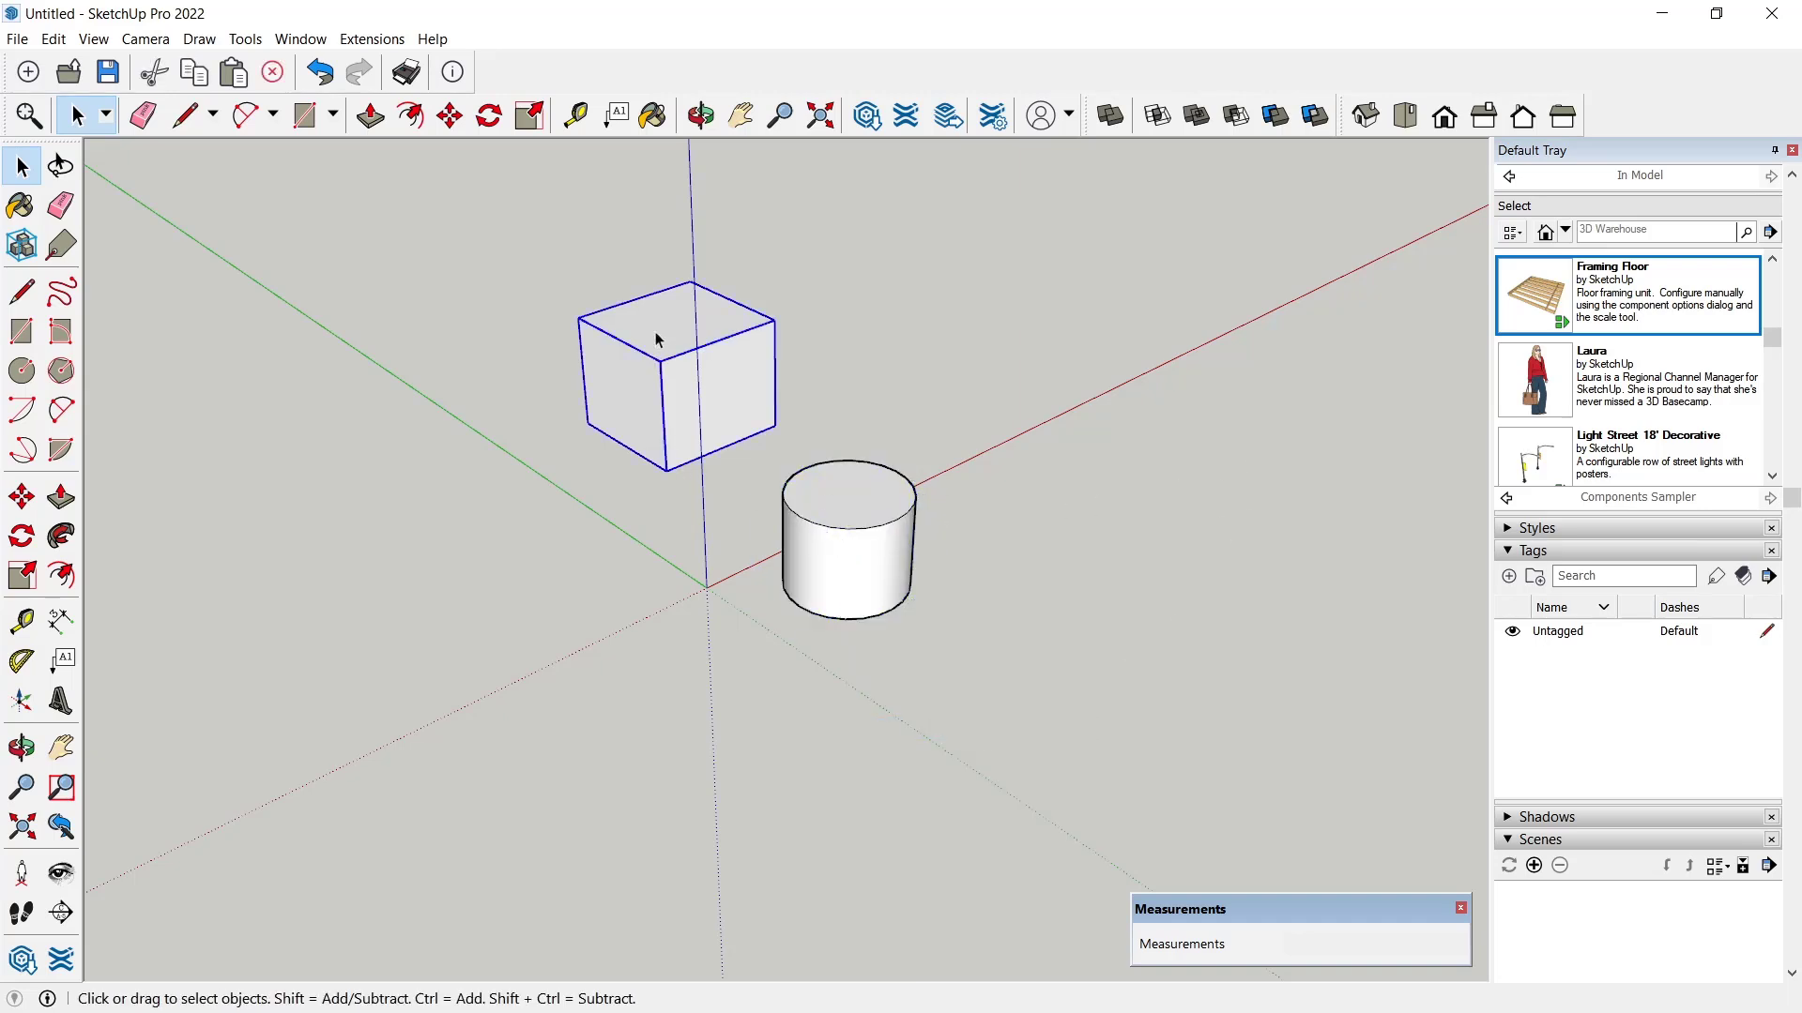
mouse_move(616, 433)
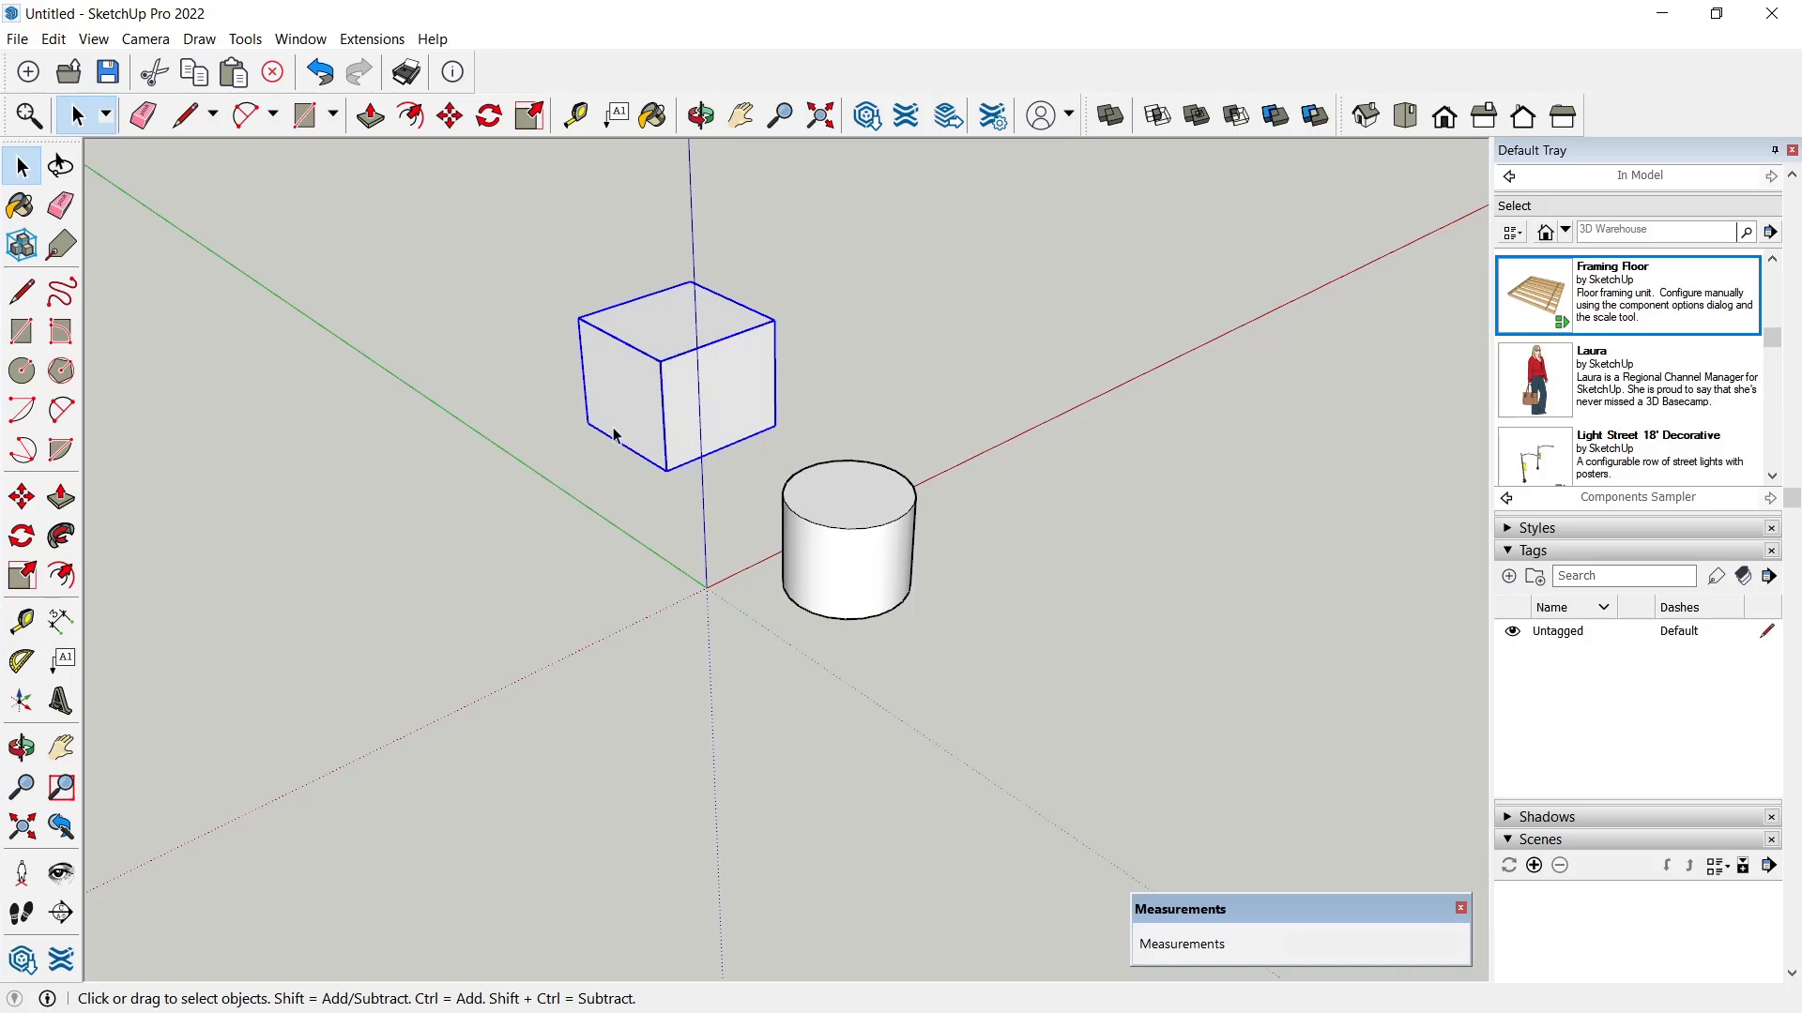
left_click(882, 565)
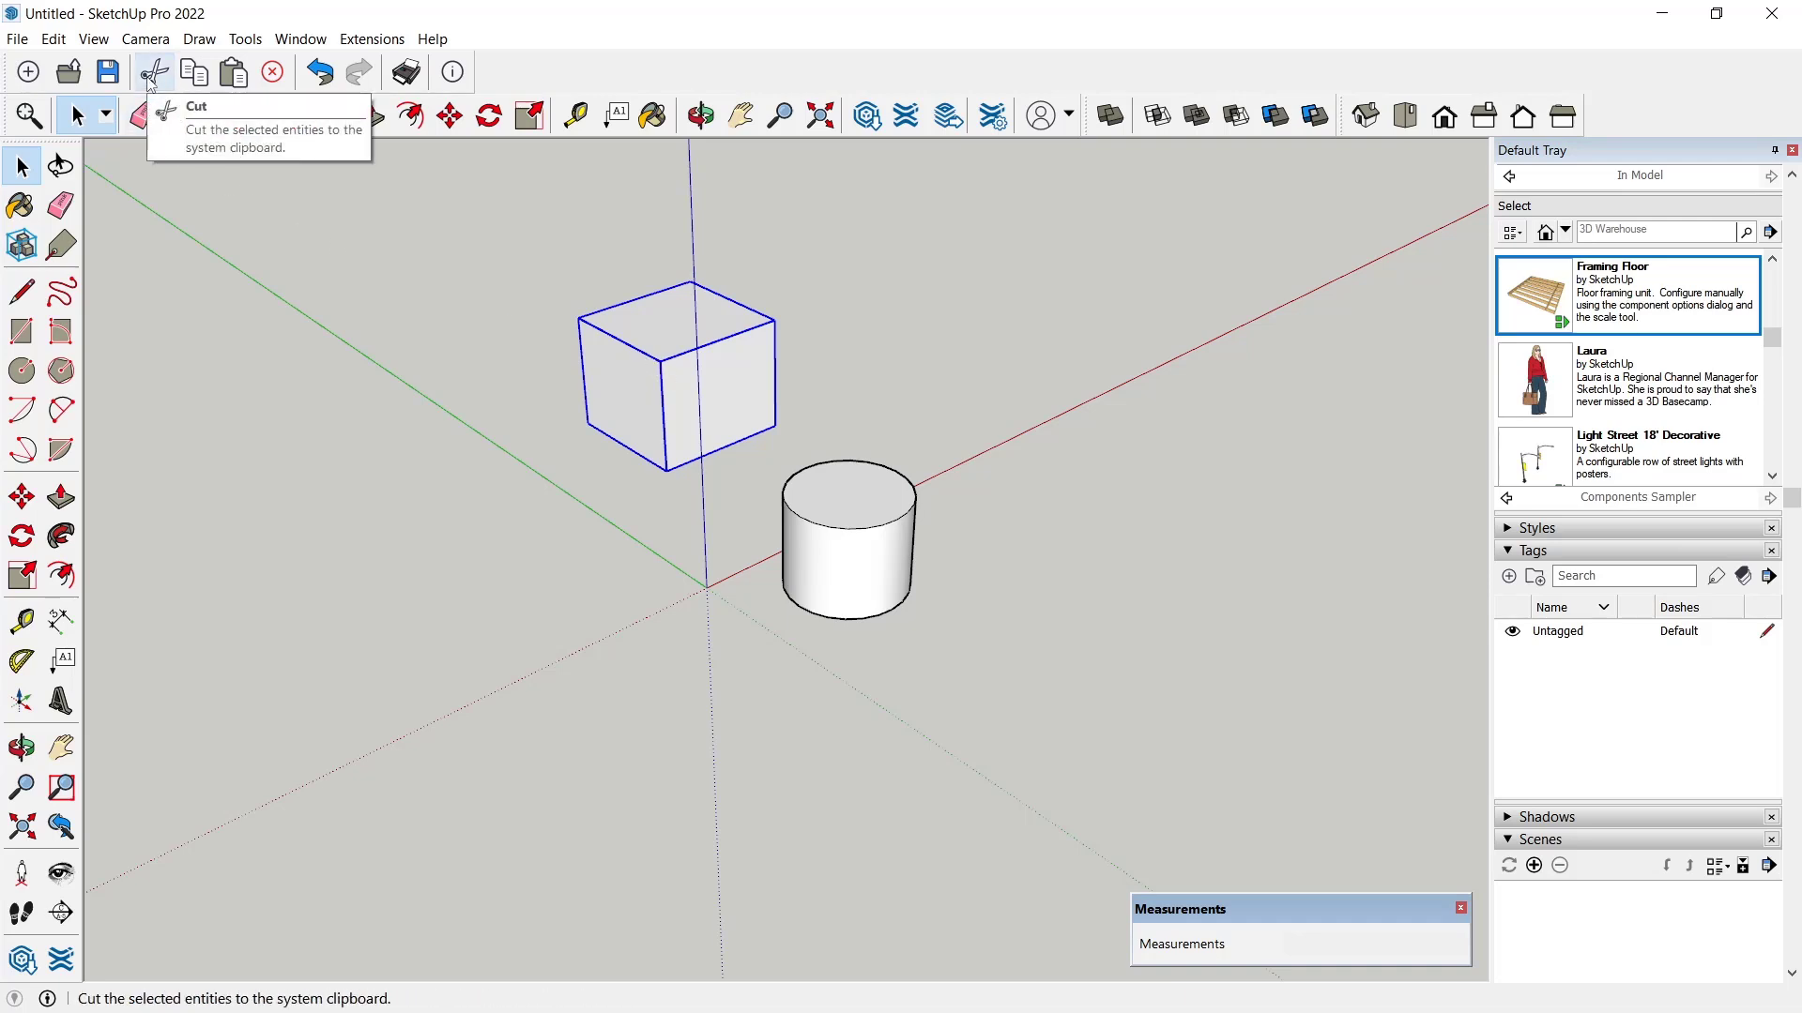
left_click(152, 73)
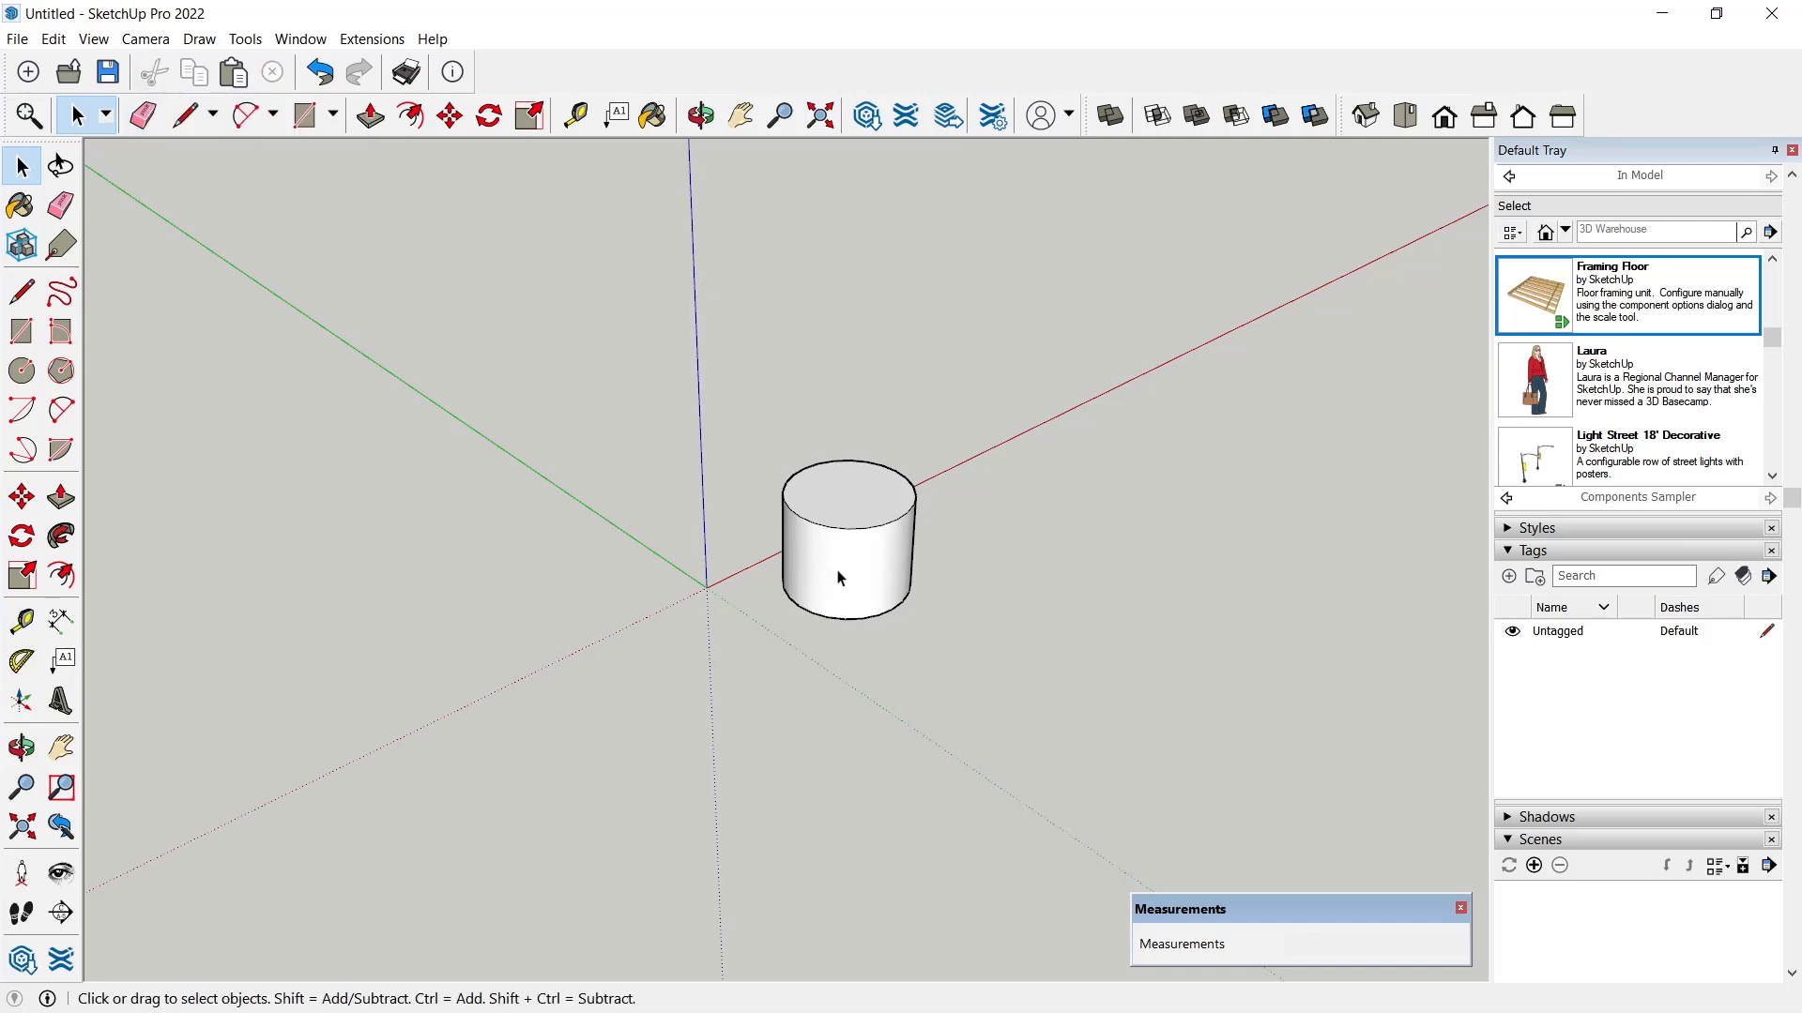
- Enter the cylinder's group for editing and bring up its context menu
left_click(849, 552)
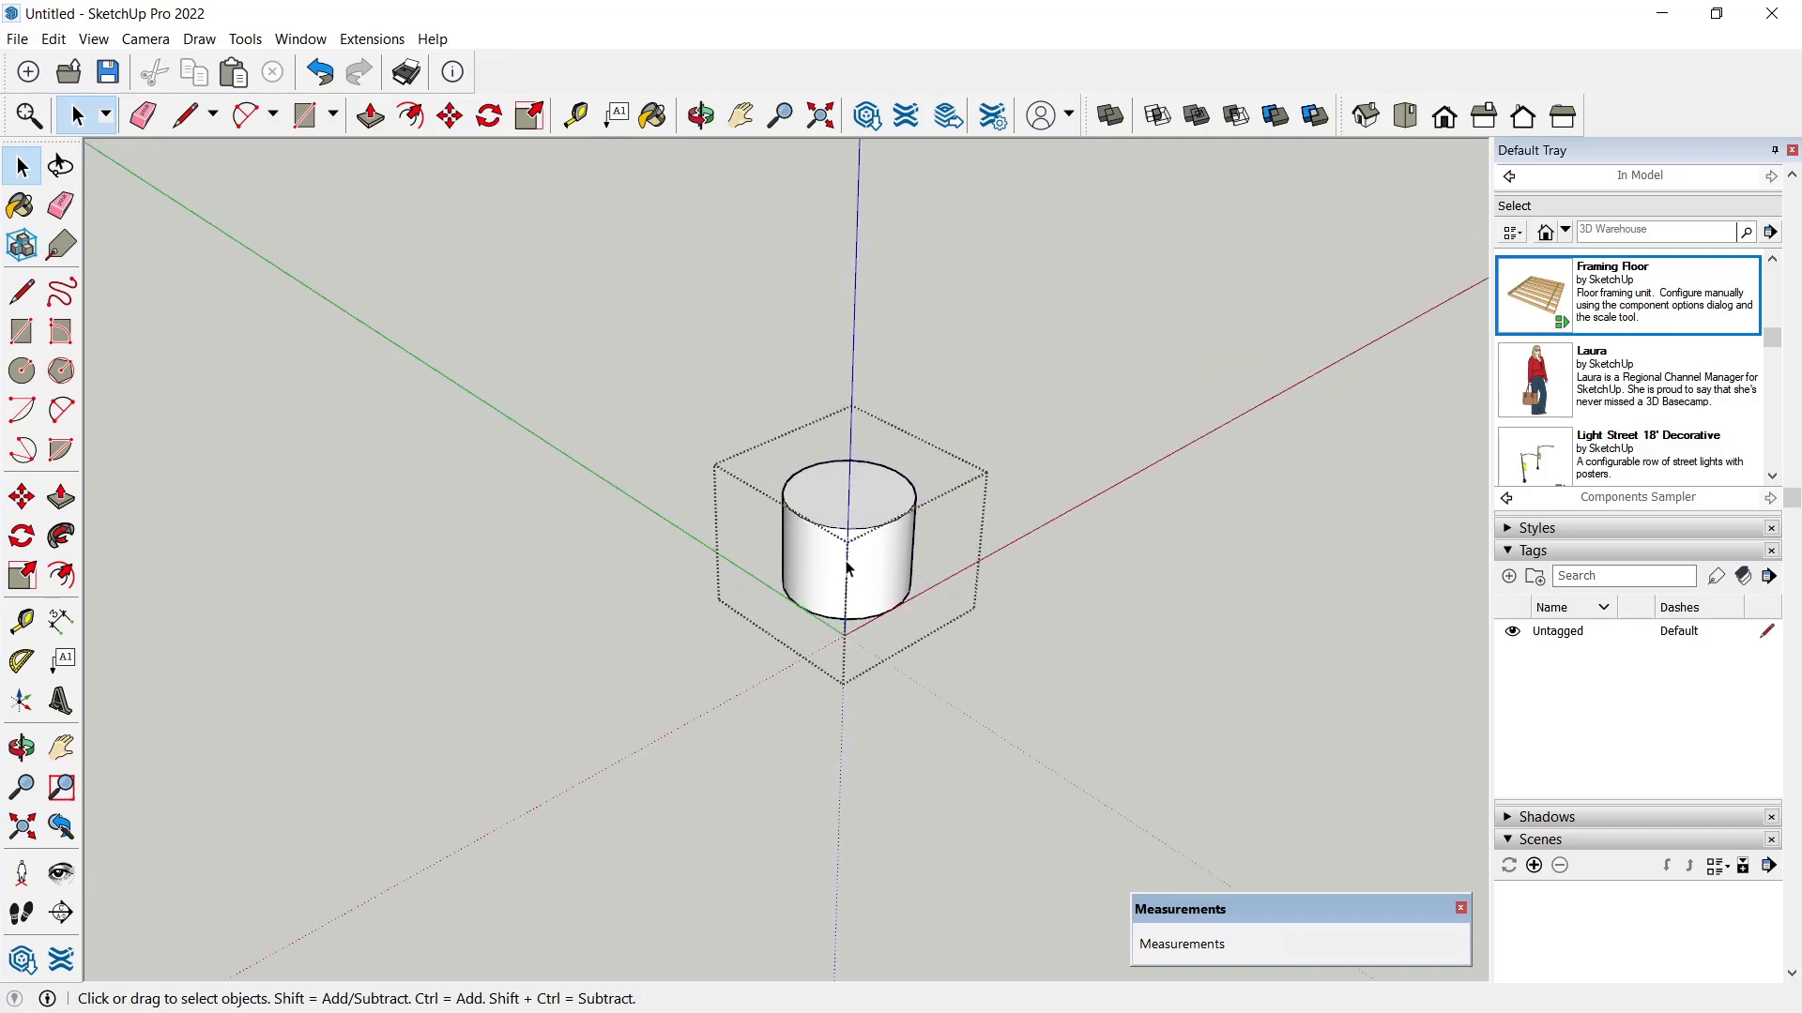
right_click(848, 569)
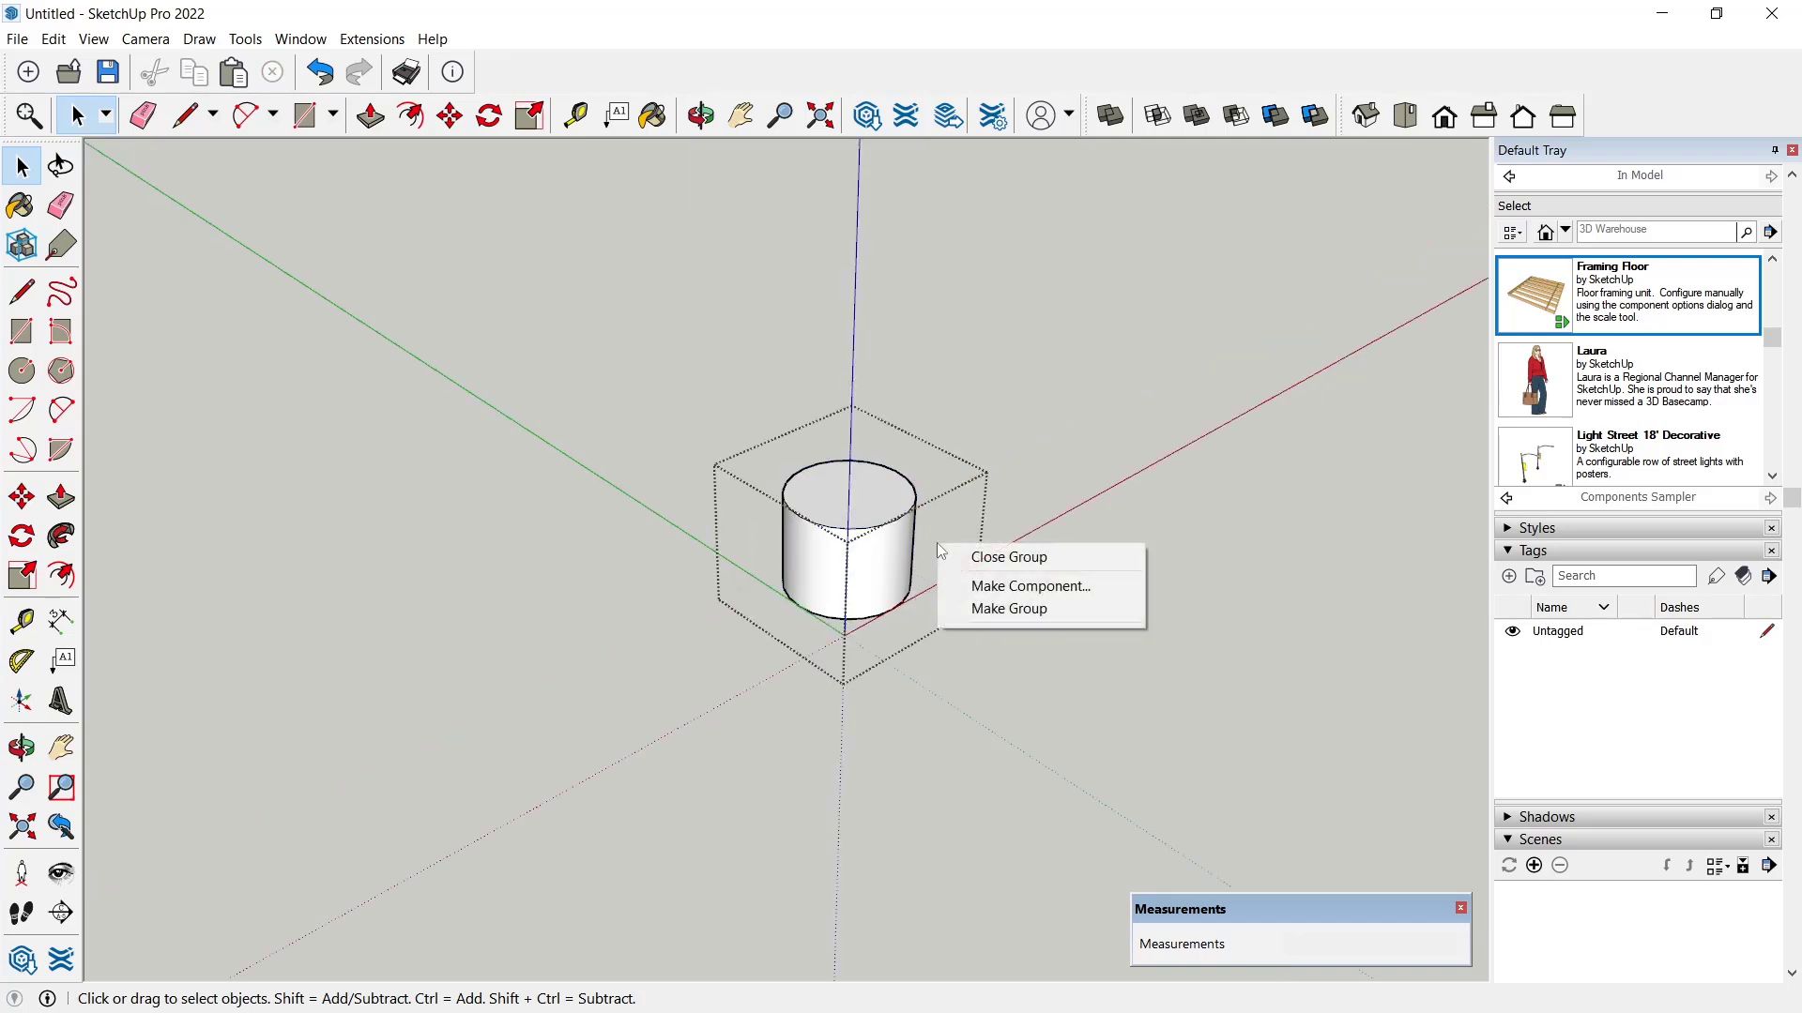